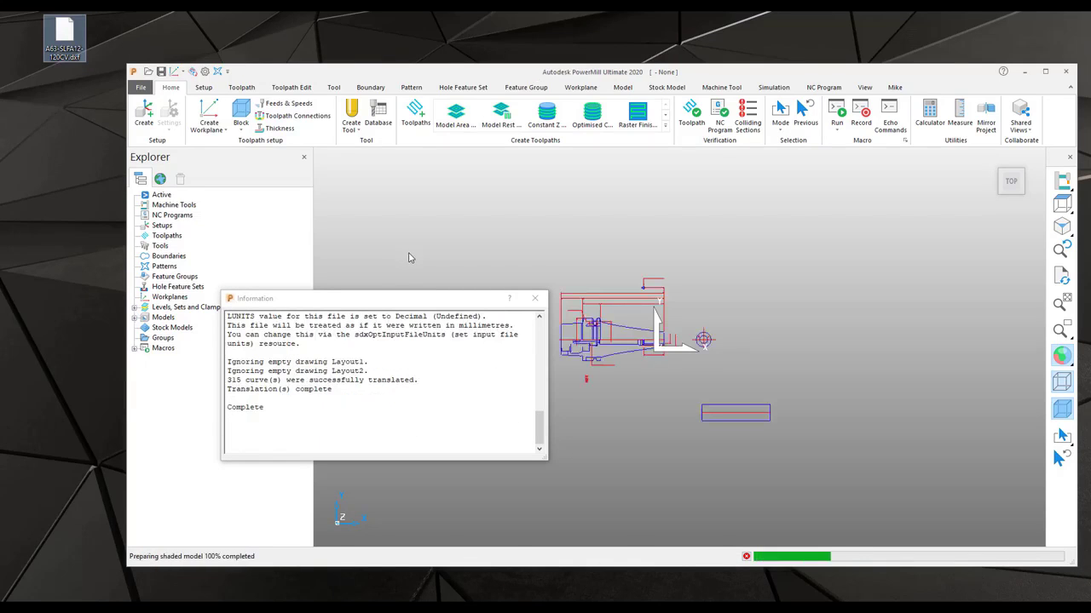
- Close the DXF import information report to reveal the holder drawing
click(535, 298)
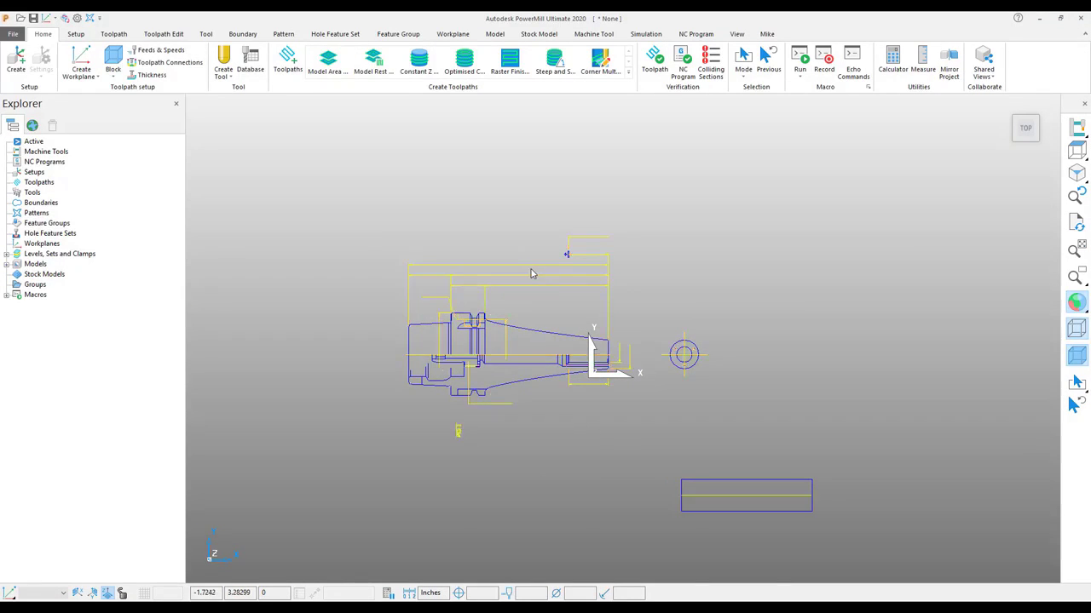
mouse_move(593, 281)
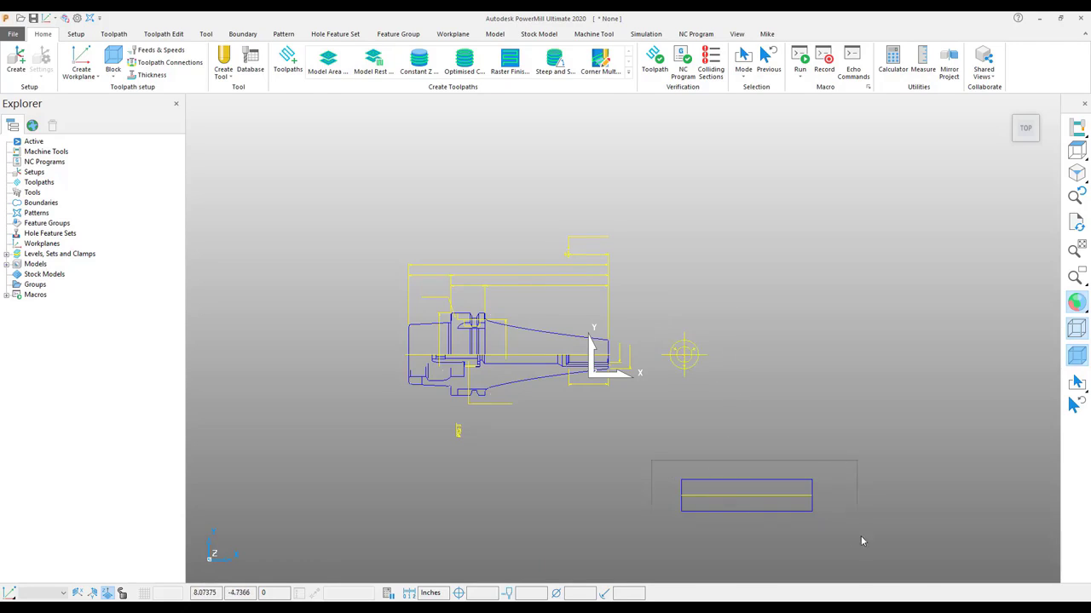
- Delete the extra lines, circle and rectangle, leaving only the holder profile outline
right_click(747, 494)
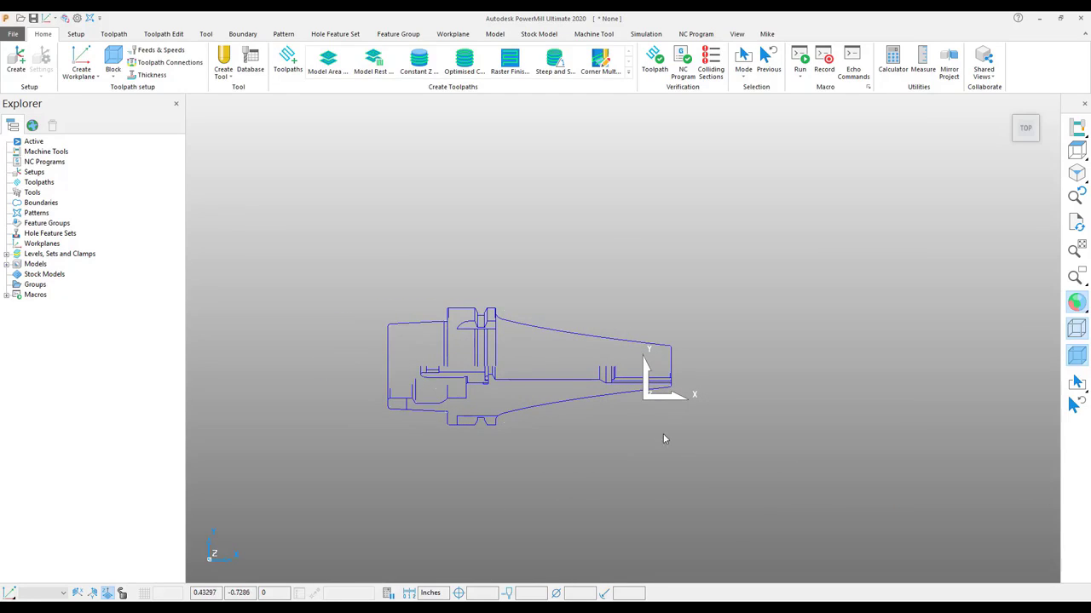
mouse_move(678, 378)
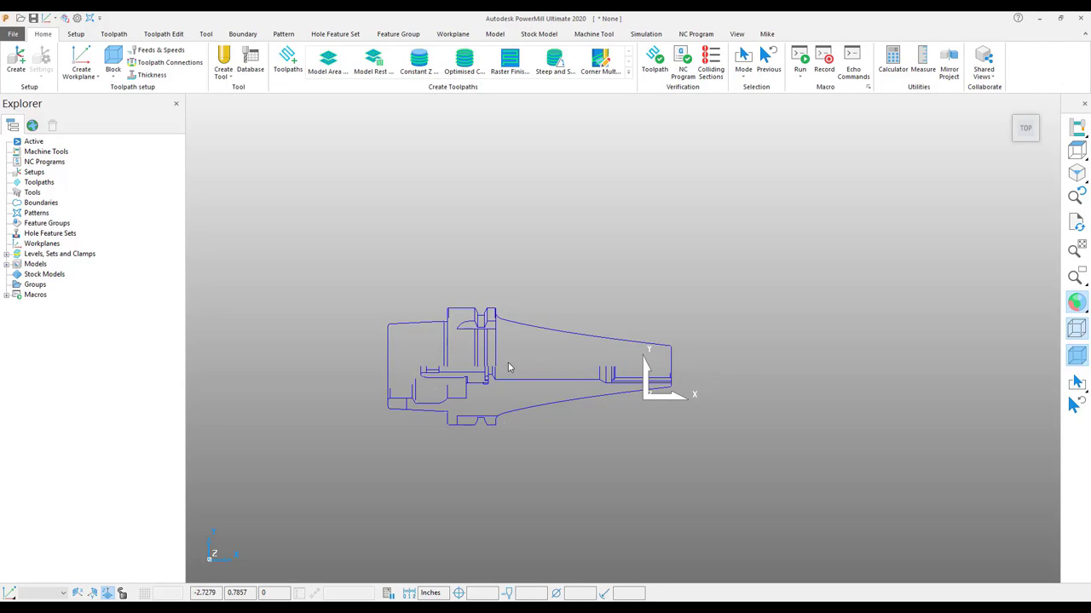
mouse_move(658, 441)
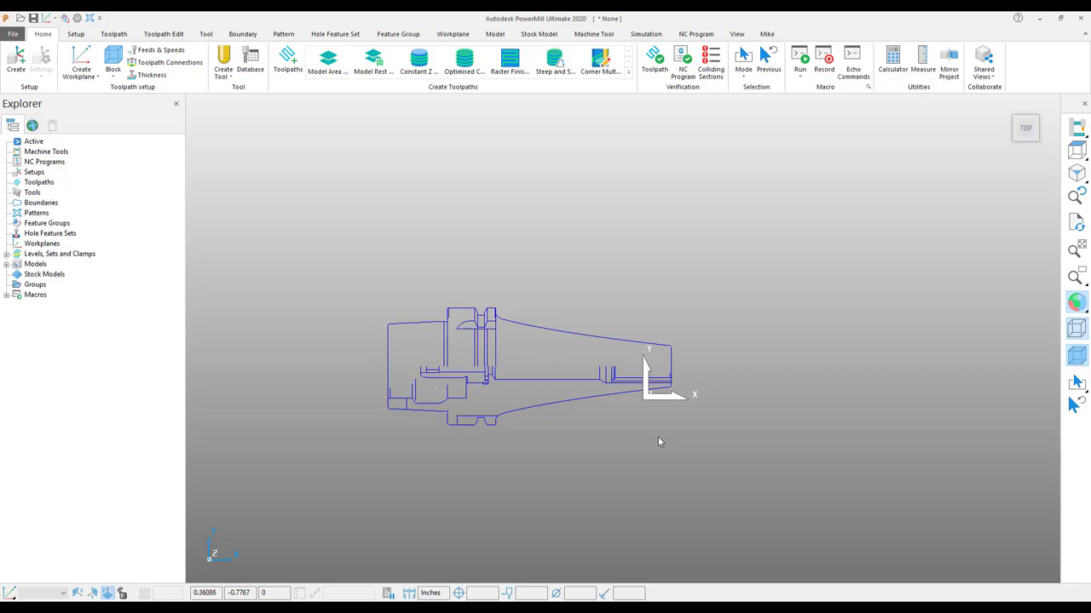
mouse_move(651, 239)
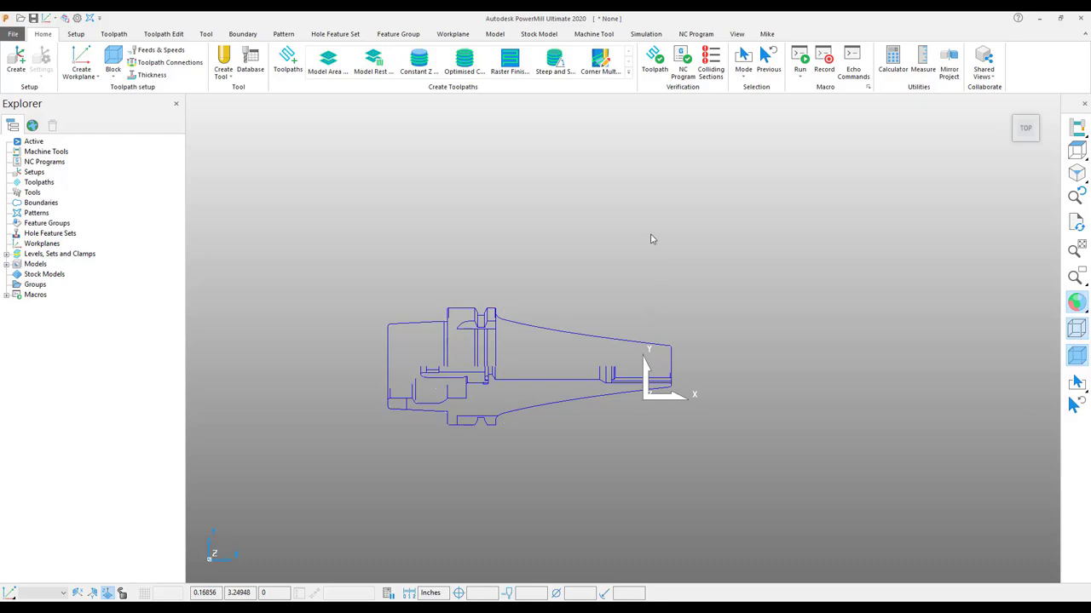
mouse_move(668, 365)
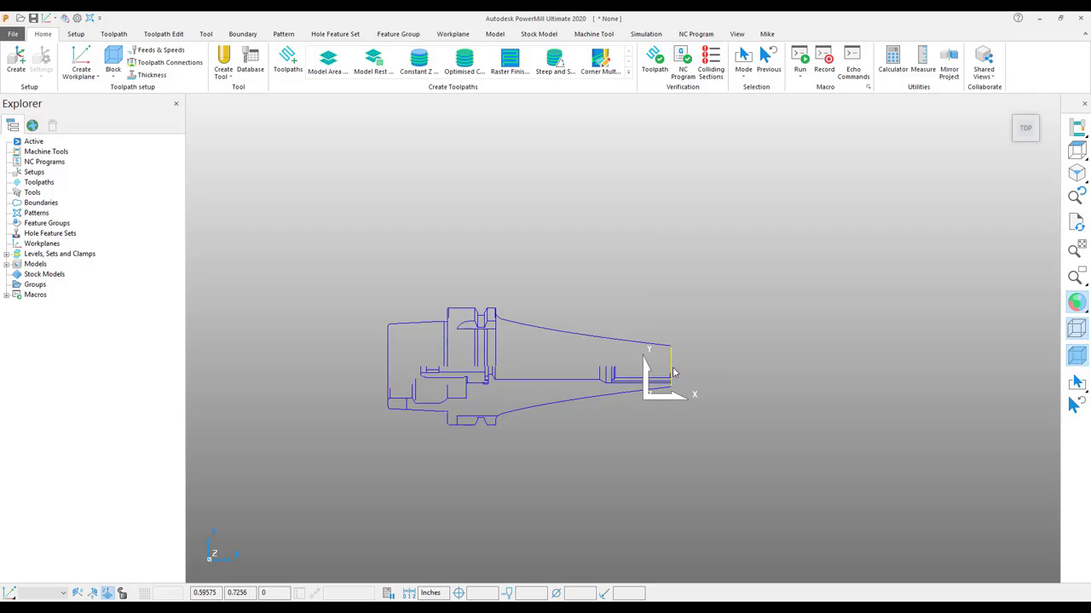
scroll(down, 3)
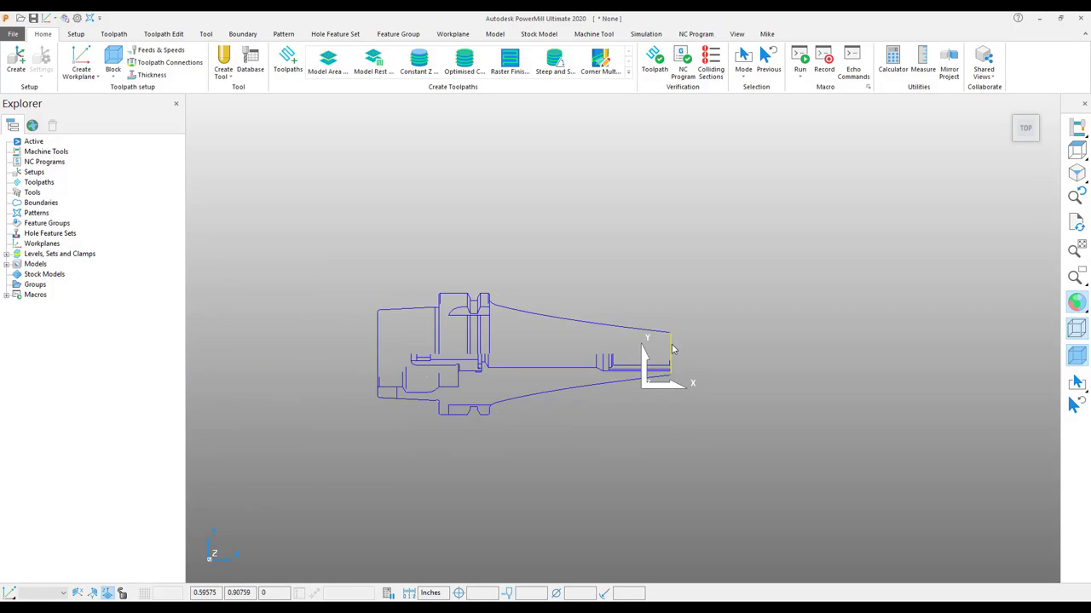
- Create workplane 1 from three points at the holder tip and activate it
click(80, 65)
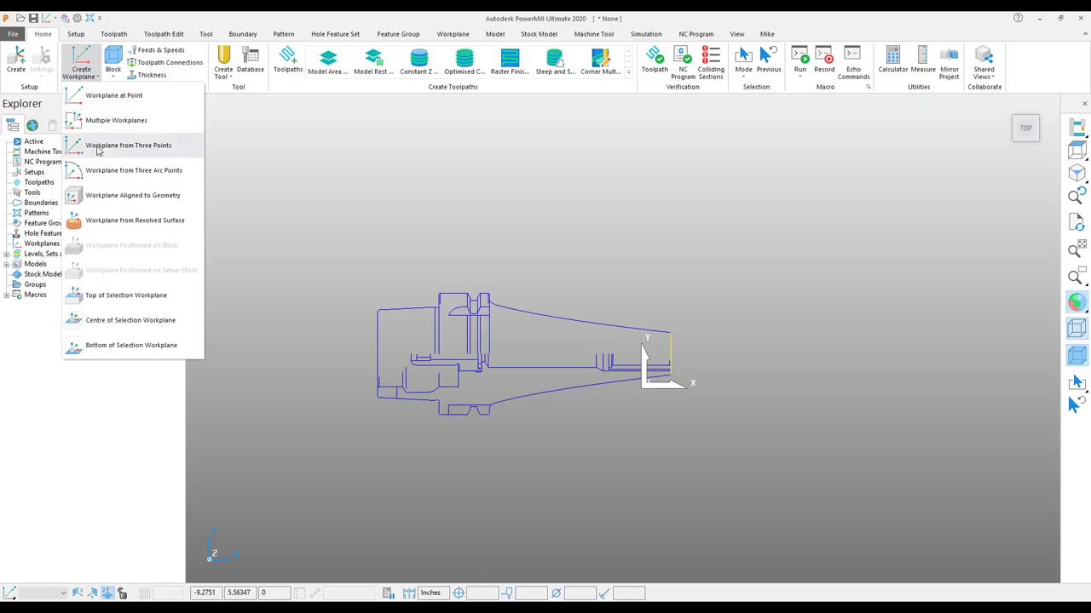
mouse_move(184, 339)
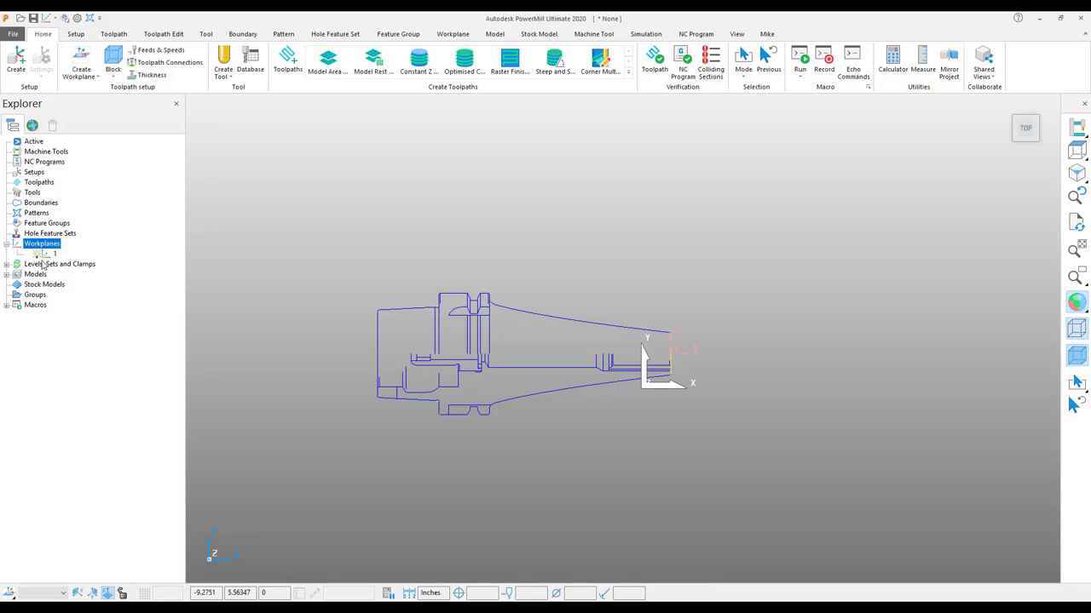
right_click(55, 253)
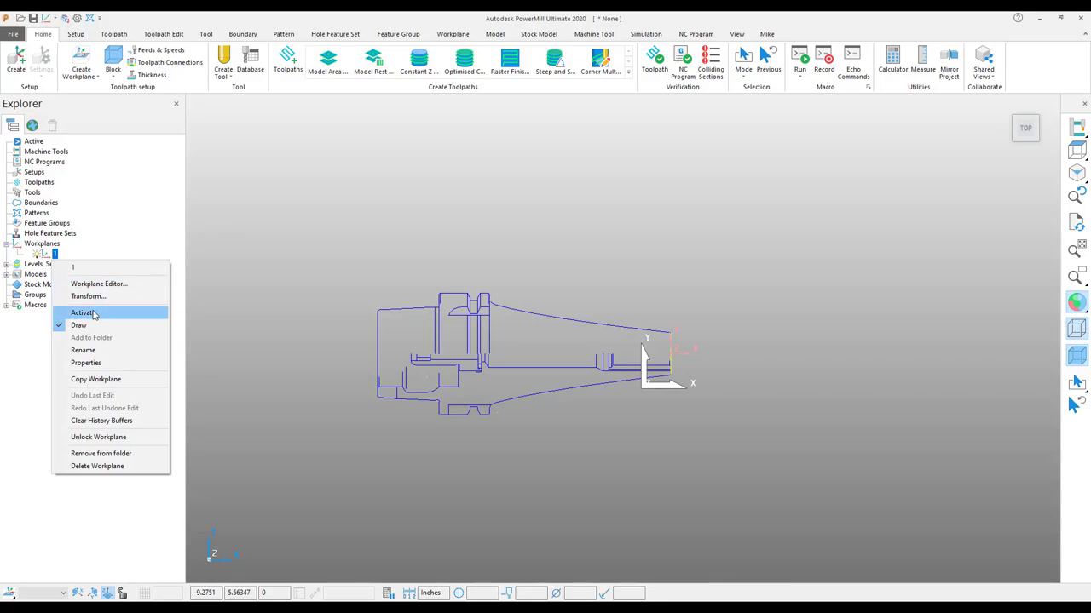
click(82, 314)
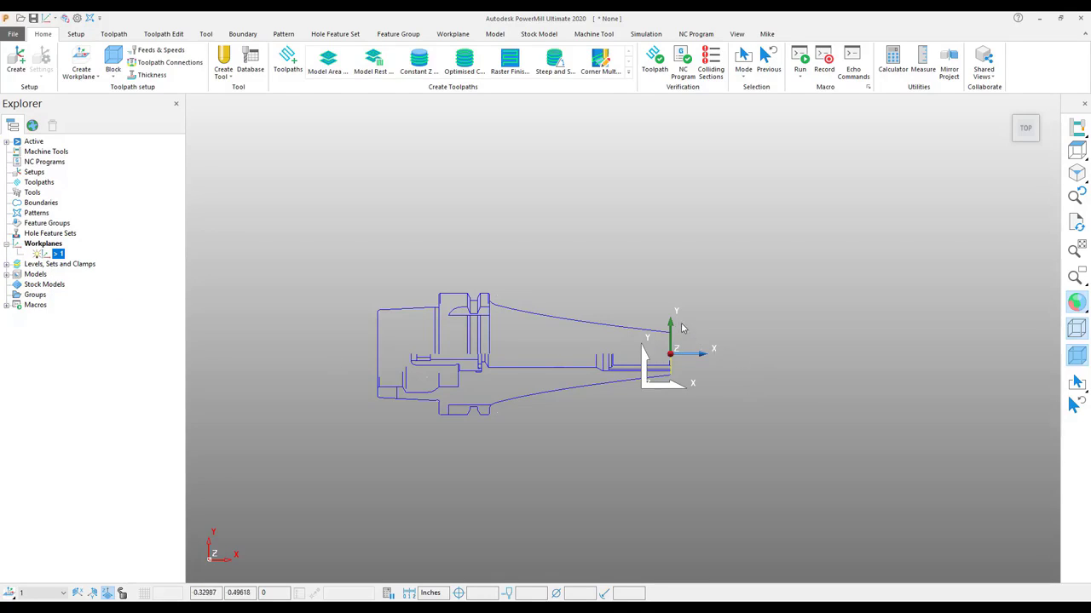
mouse_move(672, 326)
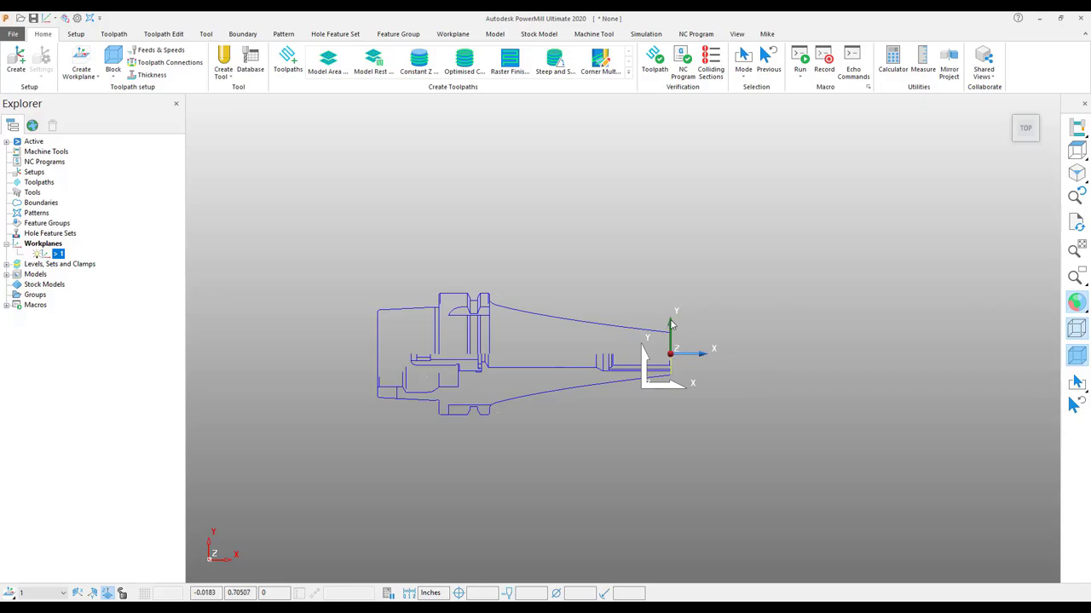
mouse_move(485, 357)
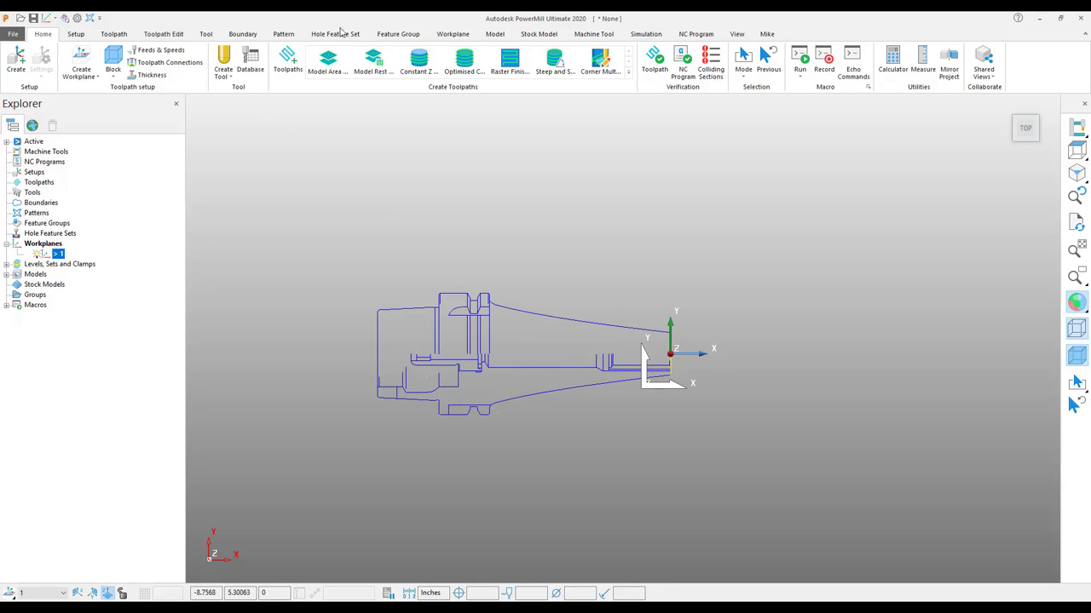
- Rotate workplane 1's axes along the holder centre line and accept the change
click(451, 34)
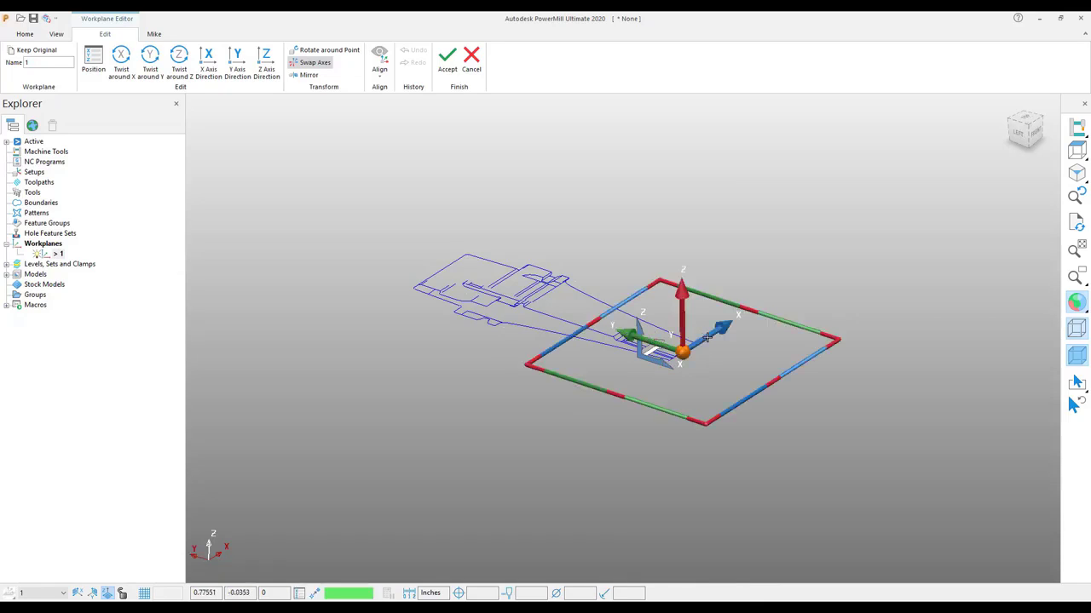
click(447, 58)
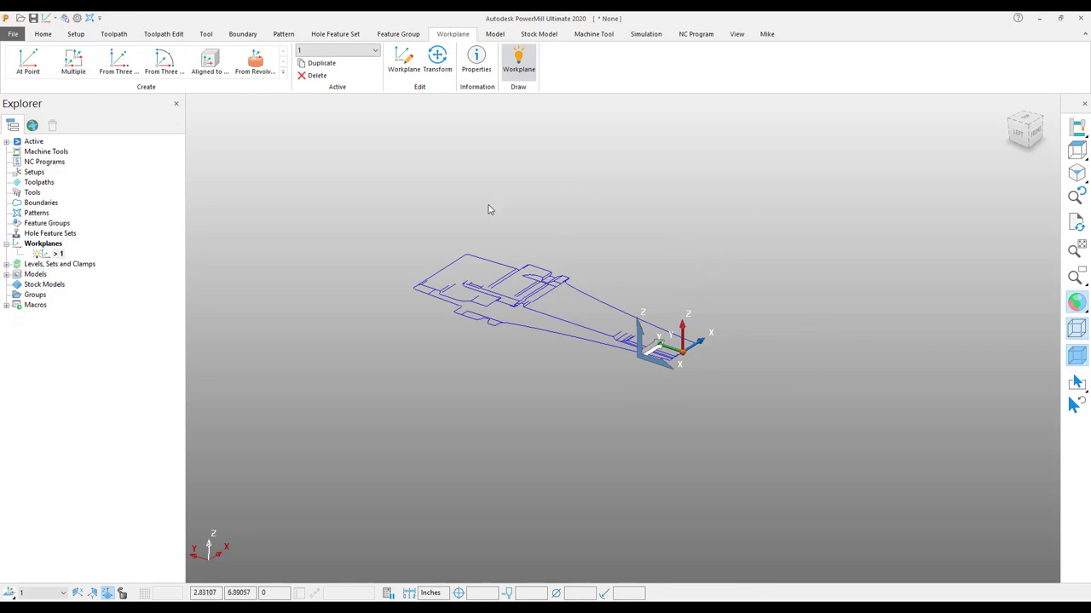
- Start transforming the holder profile model onto the active workplane
click(1026, 128)
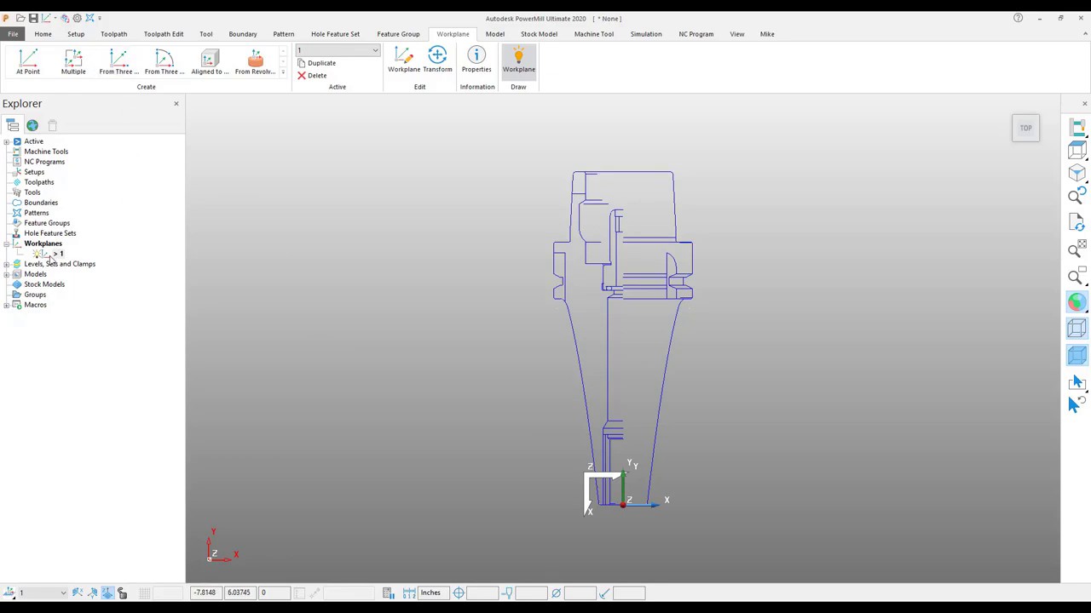
right_click(48, 282)
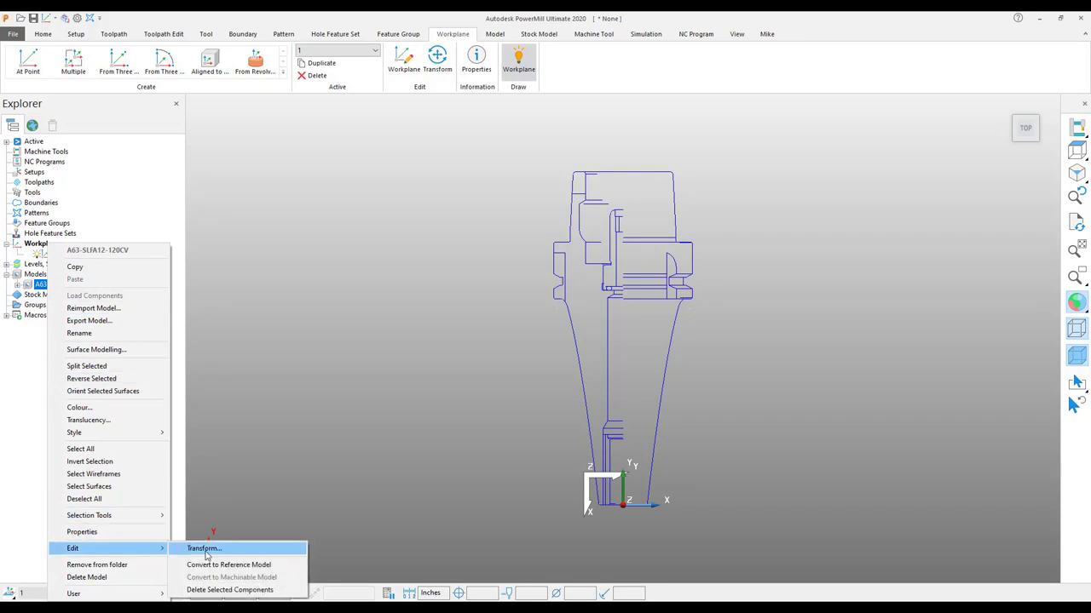
click(203, 548)
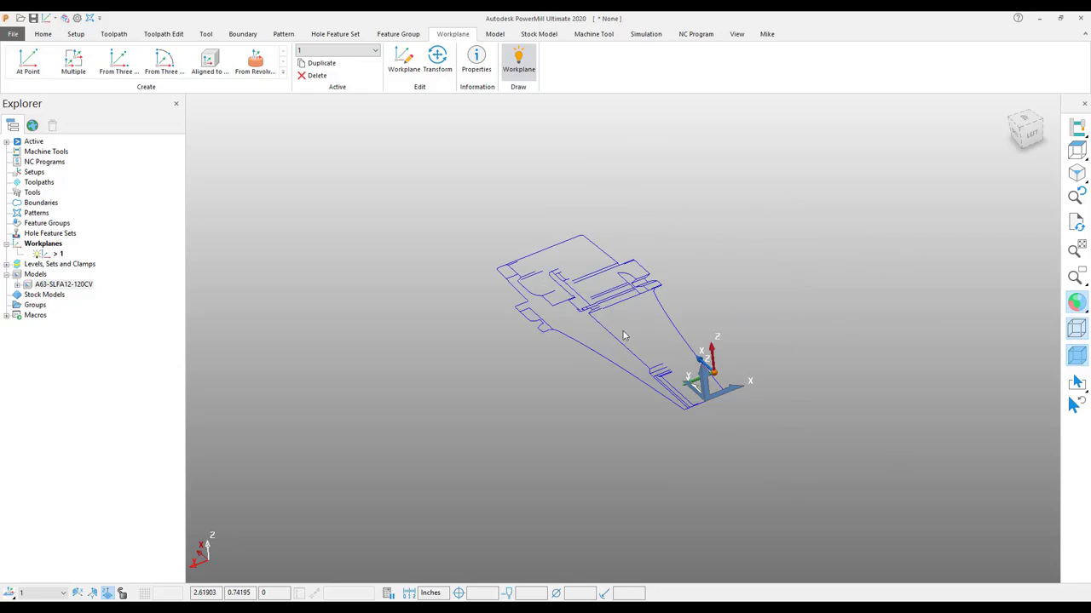
mouse_move(559, 259)
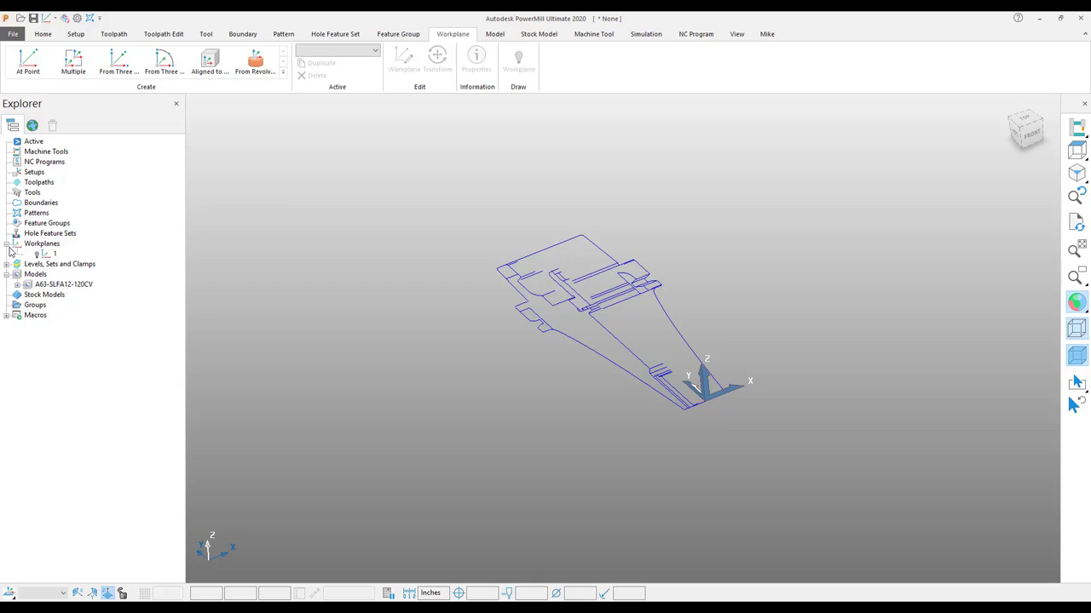
- View the upright holder profile from directly above
click(1025, 126)
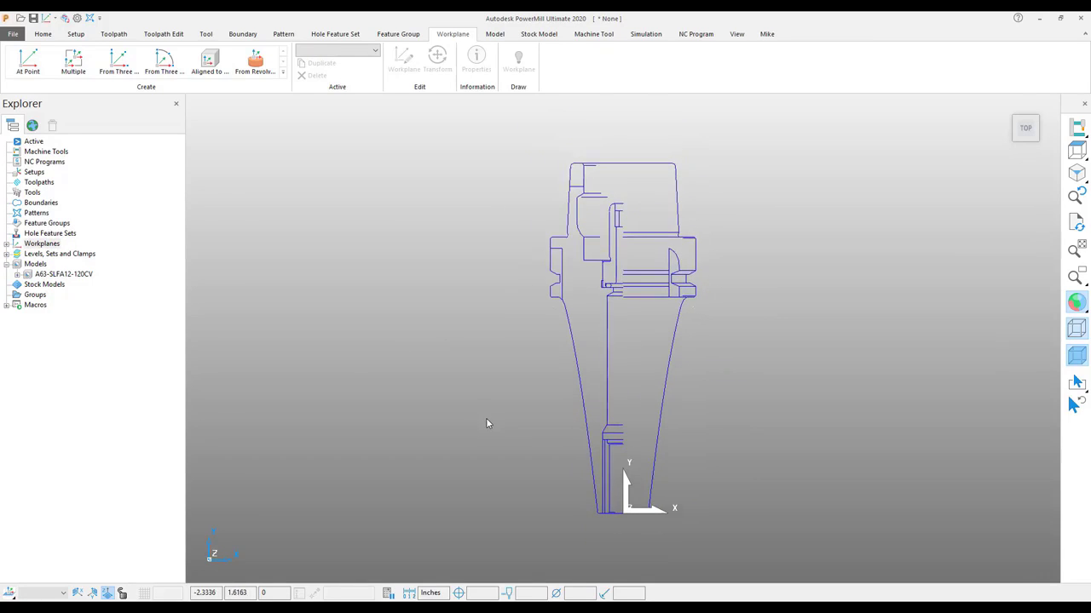
mouse_move(497, 504)
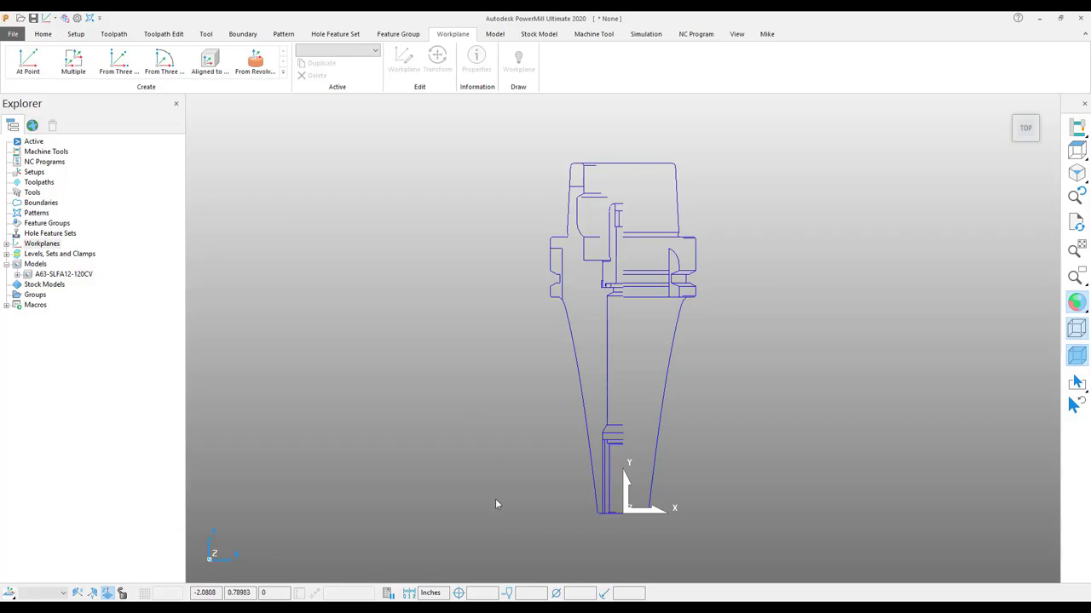
mouse_move(503, 314)
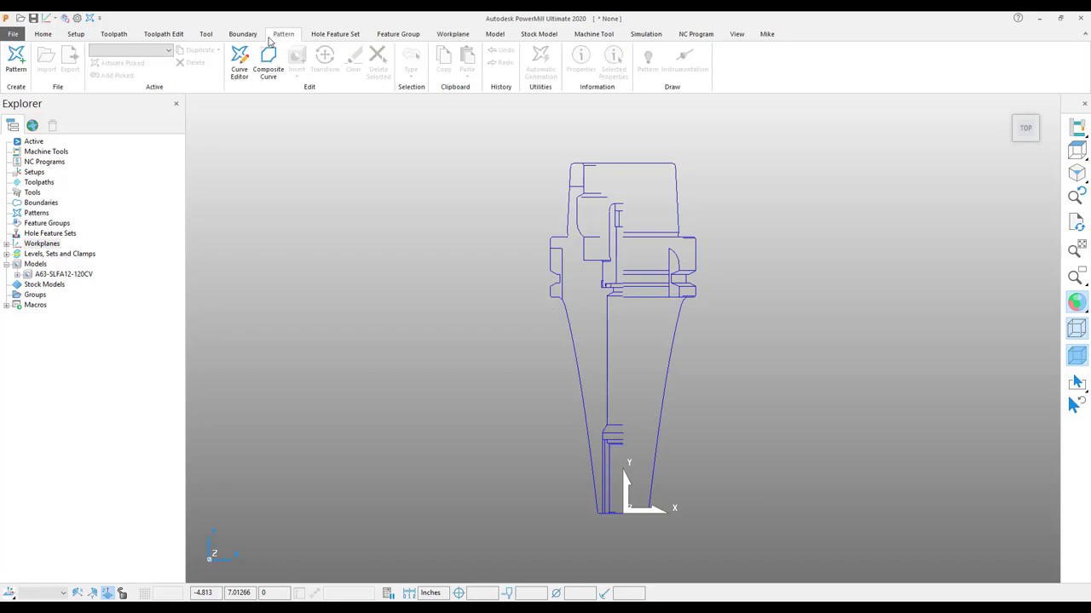
- Composite the right-hand profile spans from tip to upper step into one curve
click(37, 211)
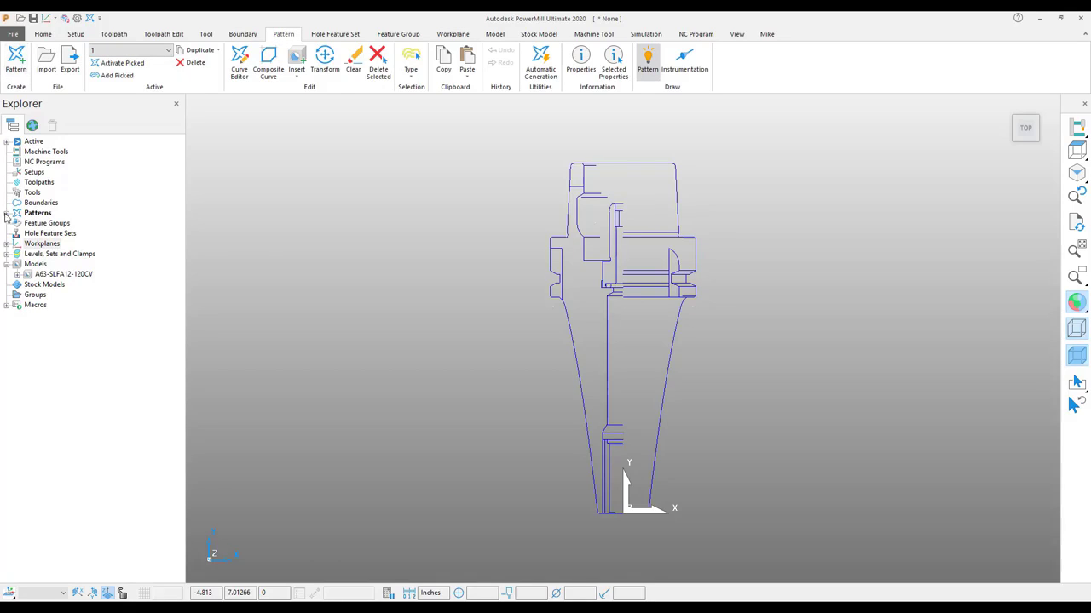
click(7, 213)
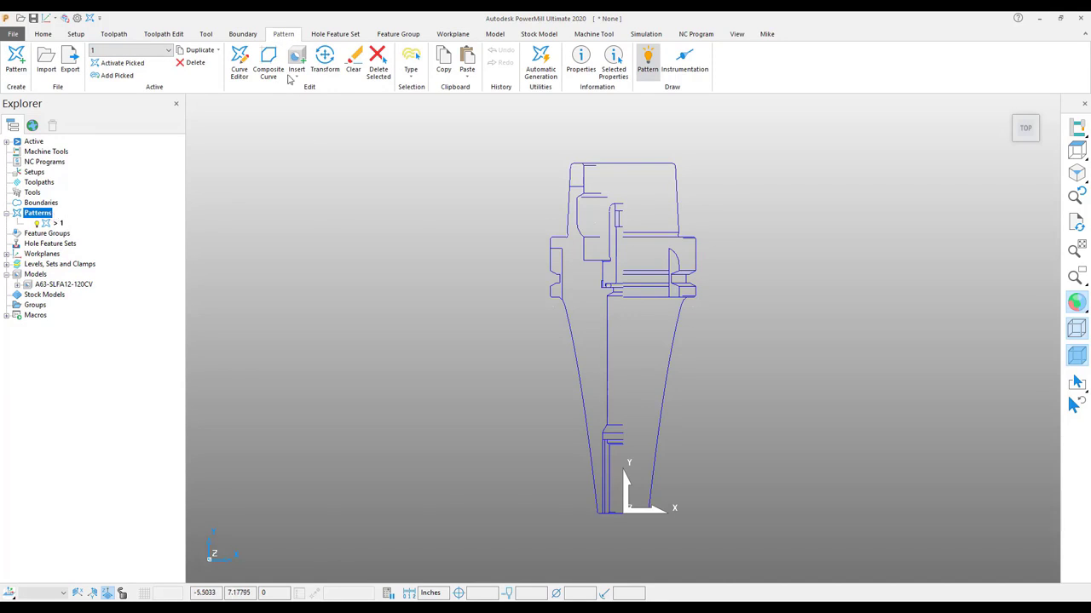
click(268, 59)
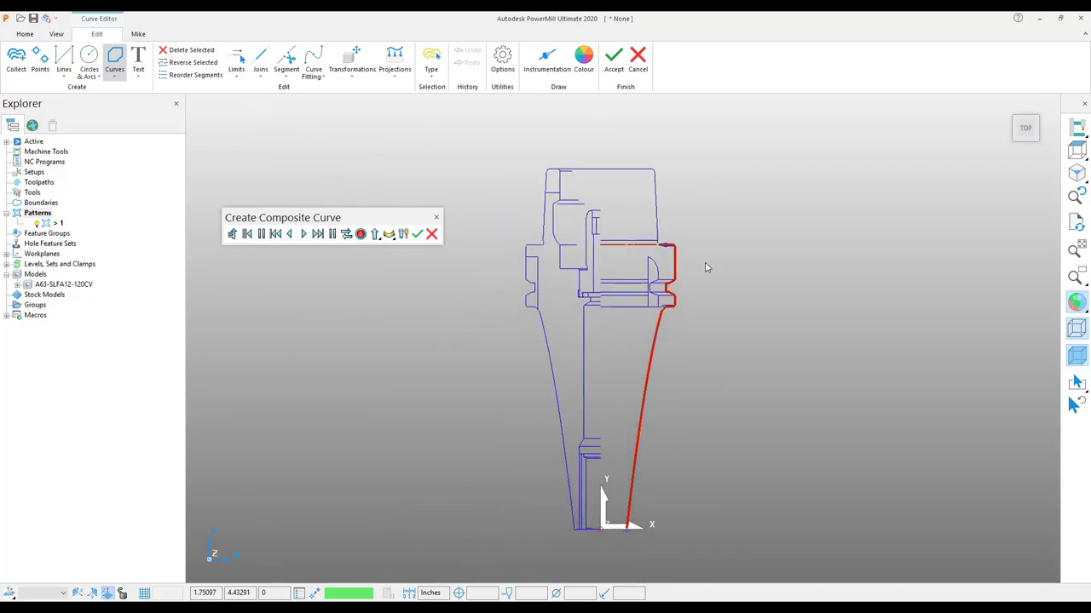
mouse_move(736, 327)
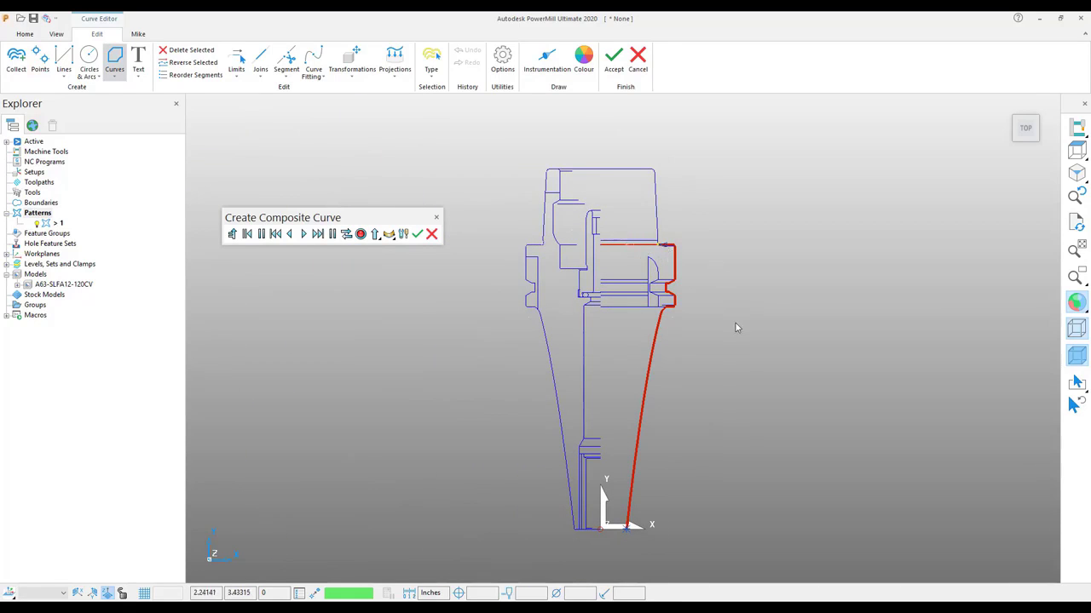
mouse_move(602, 539)
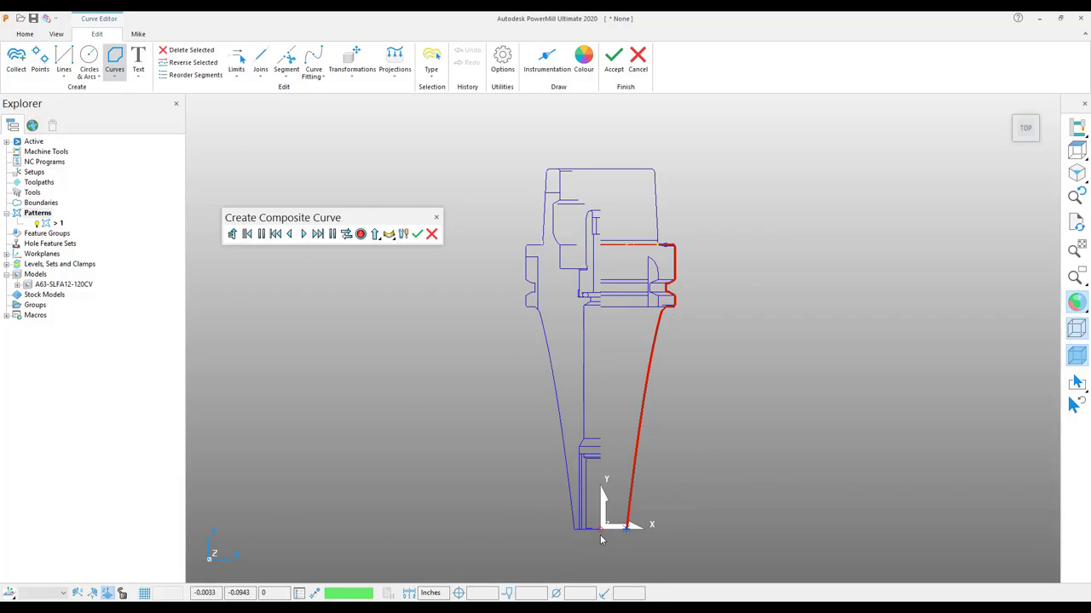
click(361, 233)
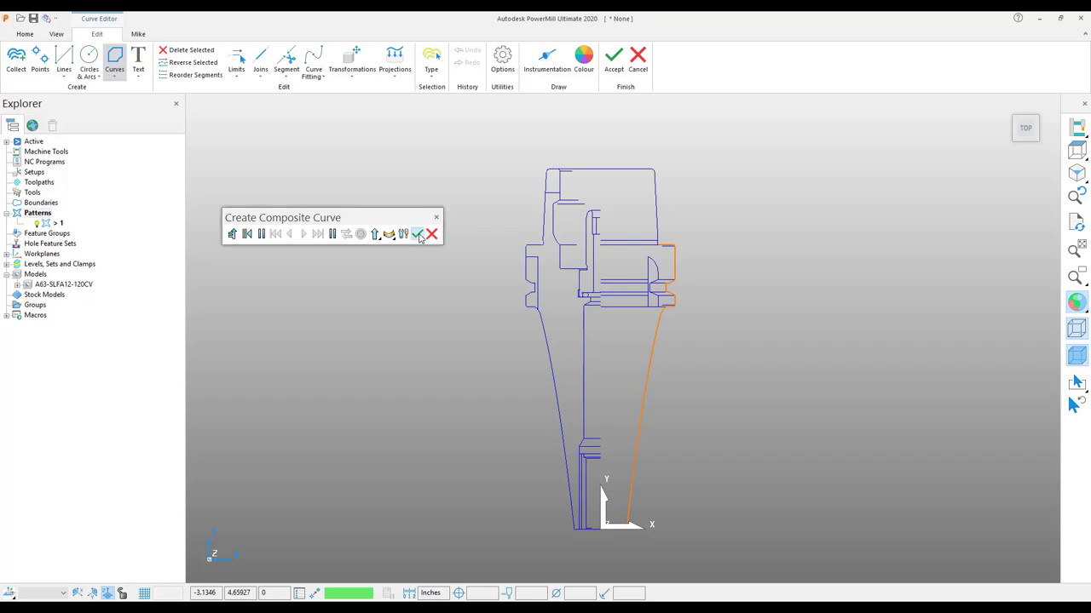
- Accept the composite curve and delete the original traced profile curves
click(416, 234)
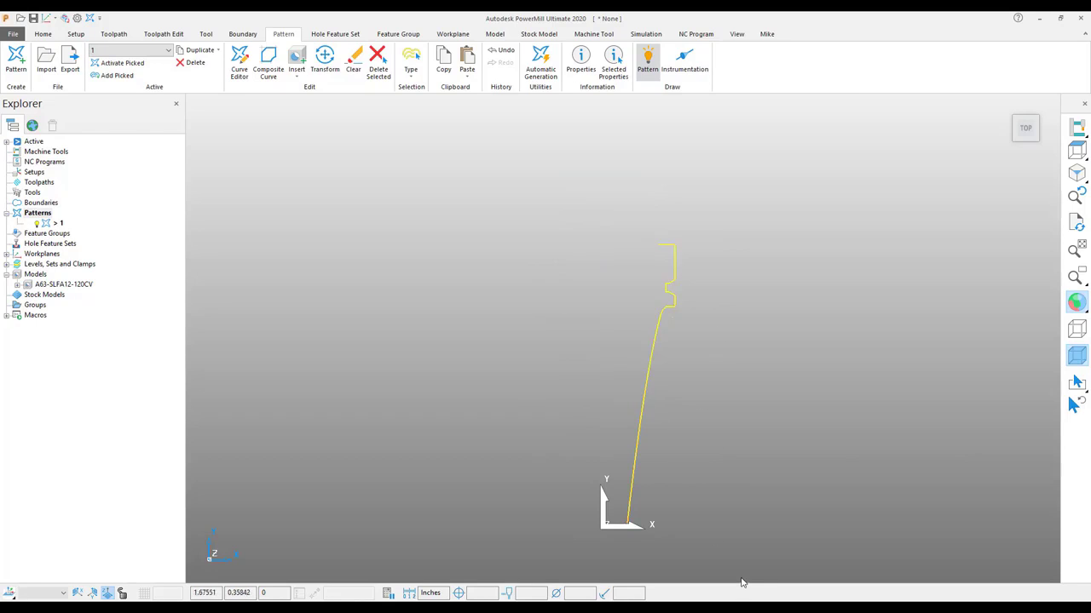
mouse_move(724, 497)
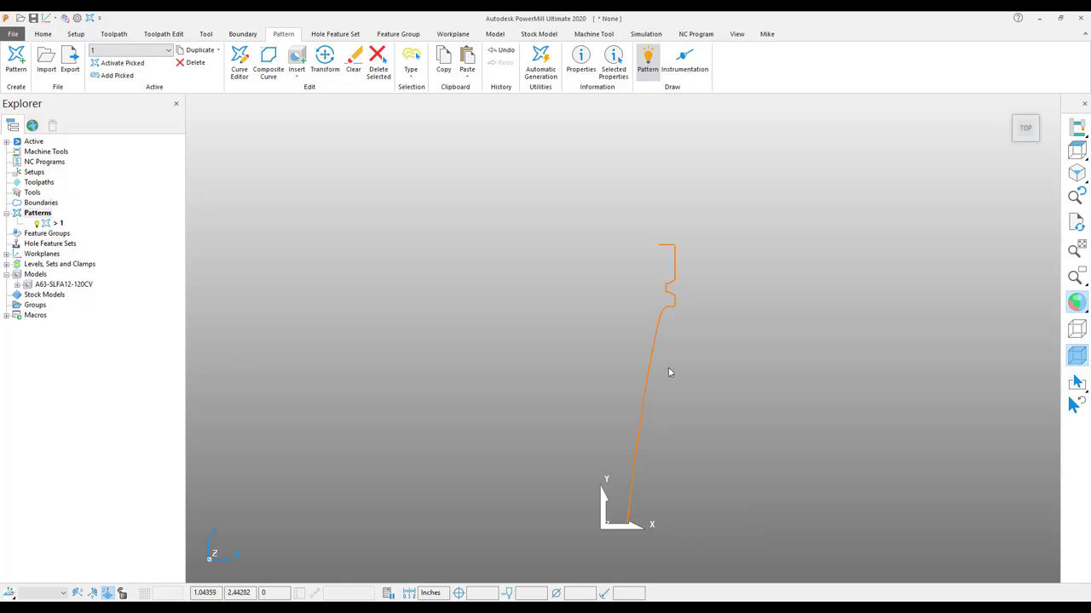
mouse_move(536, 239)
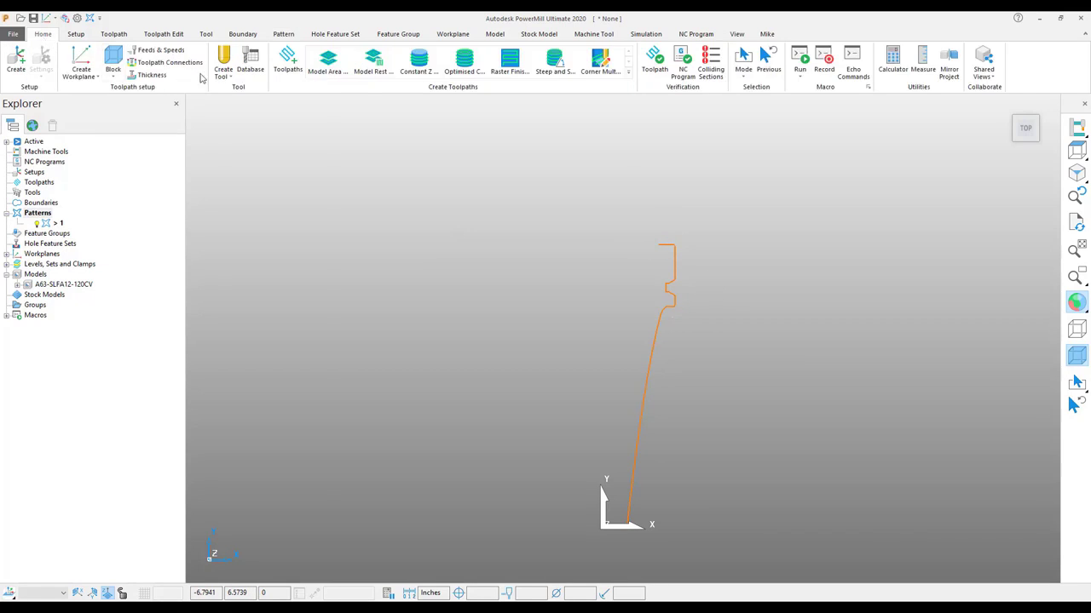
click(223, 65)
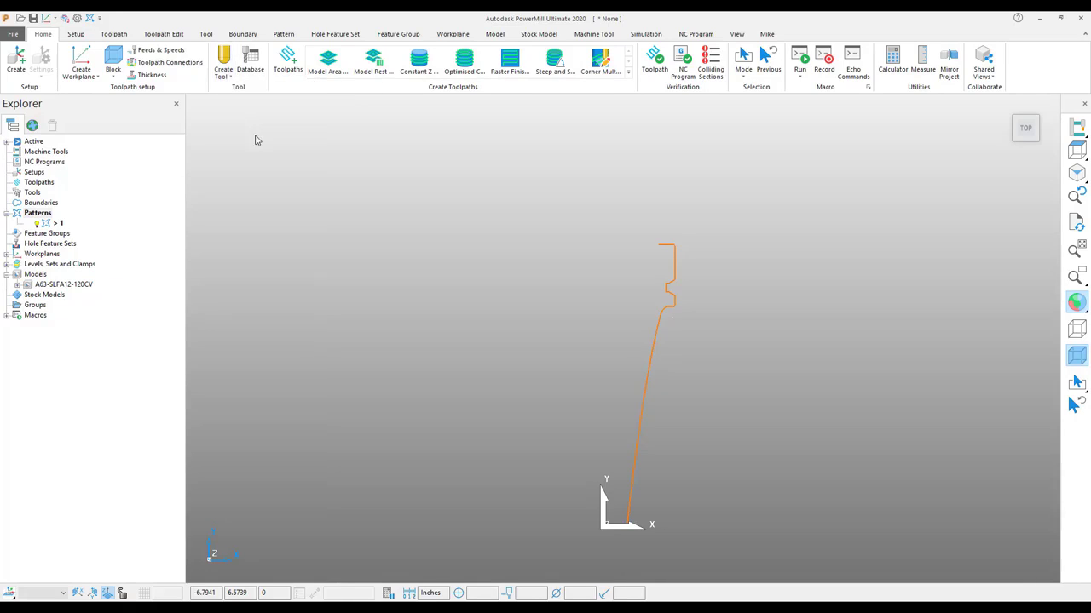
- Define a ball-nosed tool of diameter 12 named 12mm Ball and add a shank
click(32, 191)
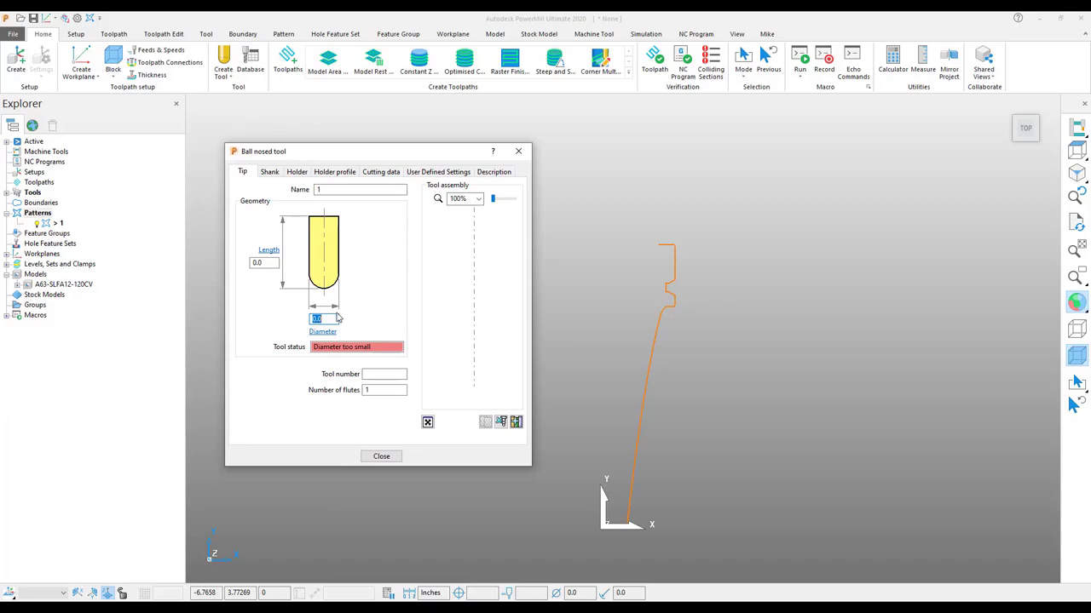
text(12)
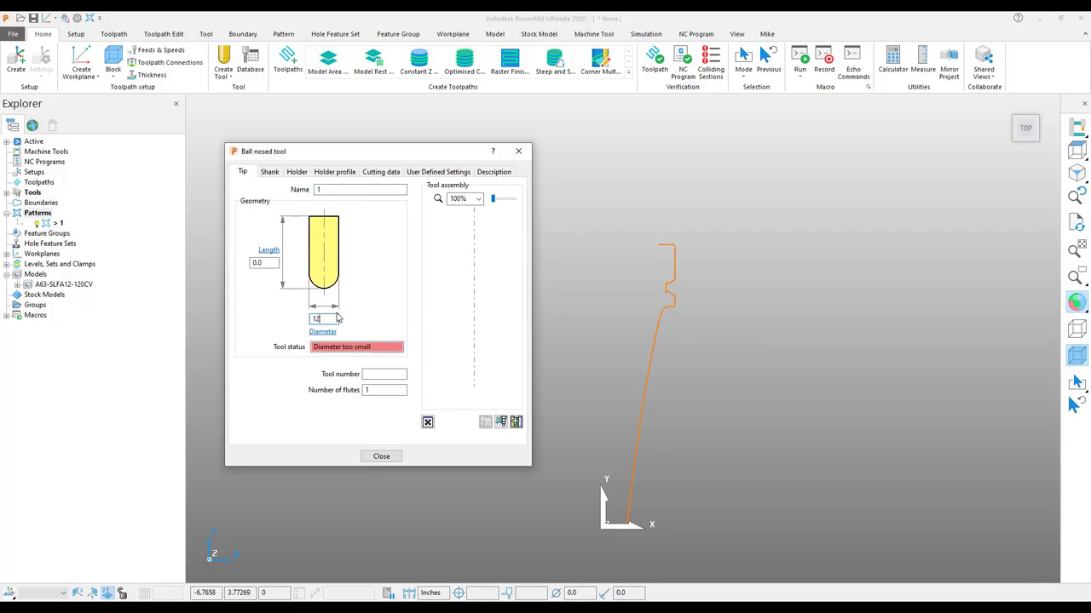
text(0.472441)
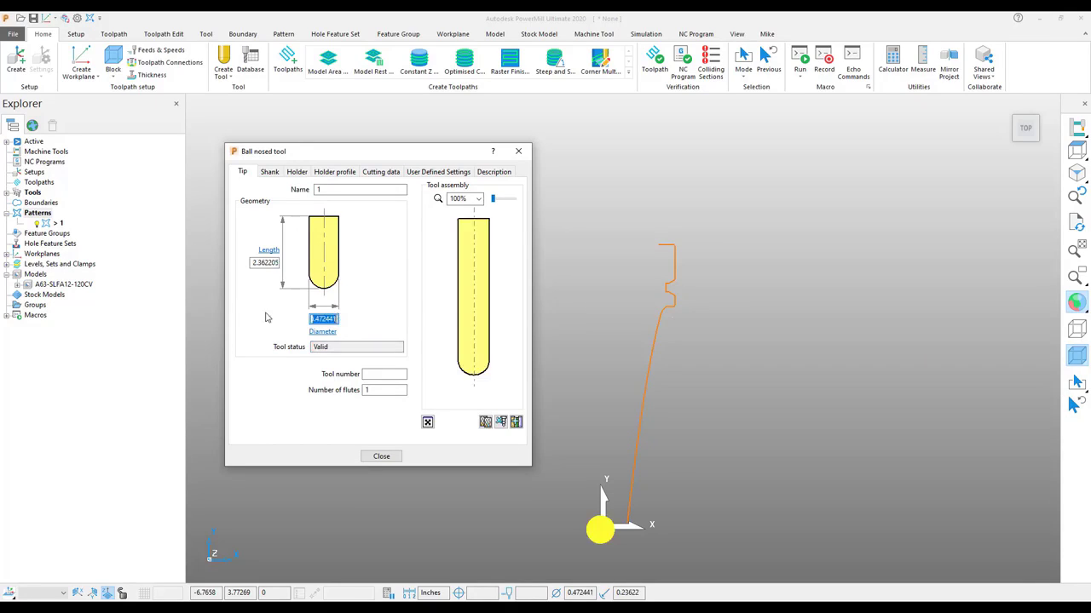
text(12mm Ball)
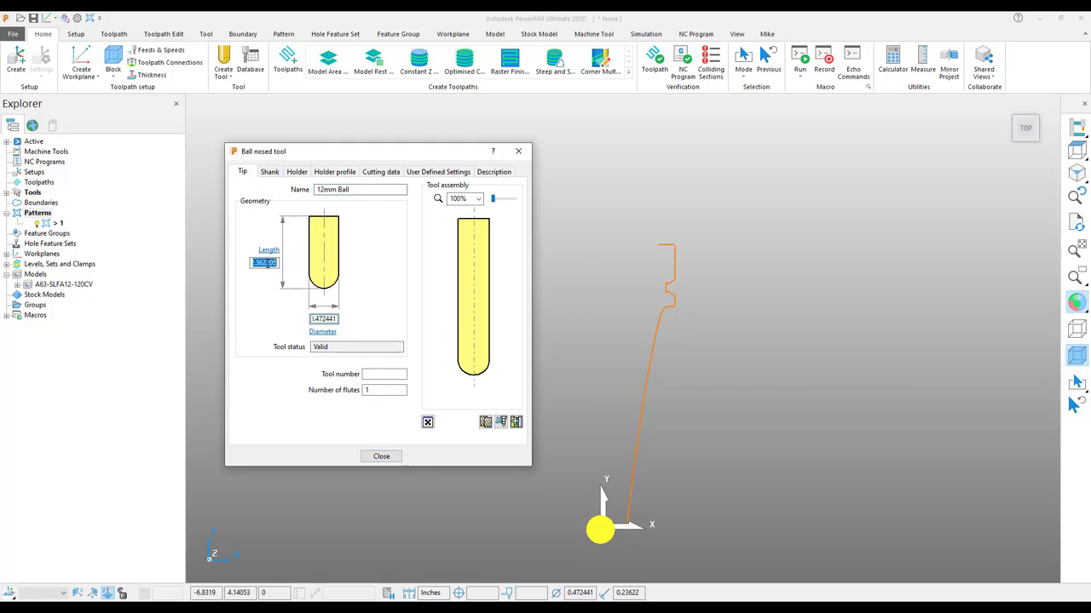
click(269, 170)
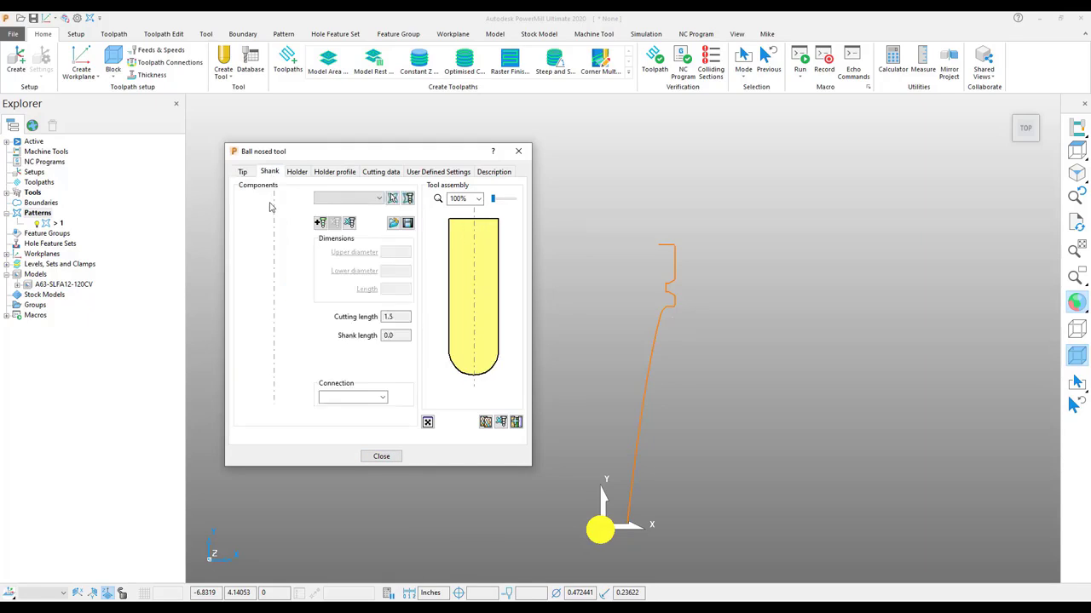
click(321, 222)
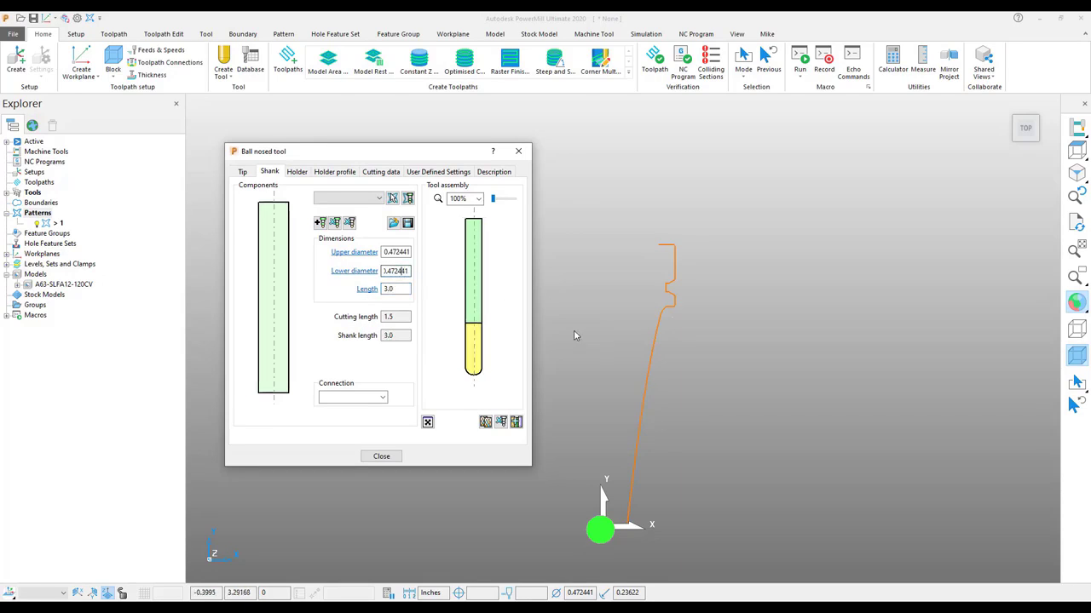
- Select pattern 1 as the holder profile in the tool's holder settings
click(297, 170)
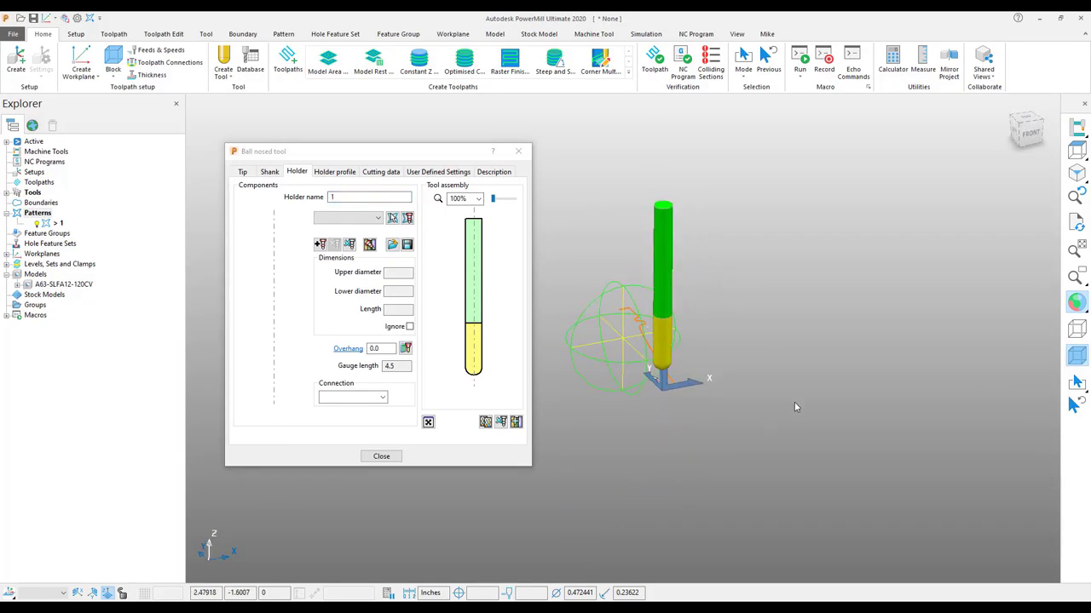
click(379, 218)
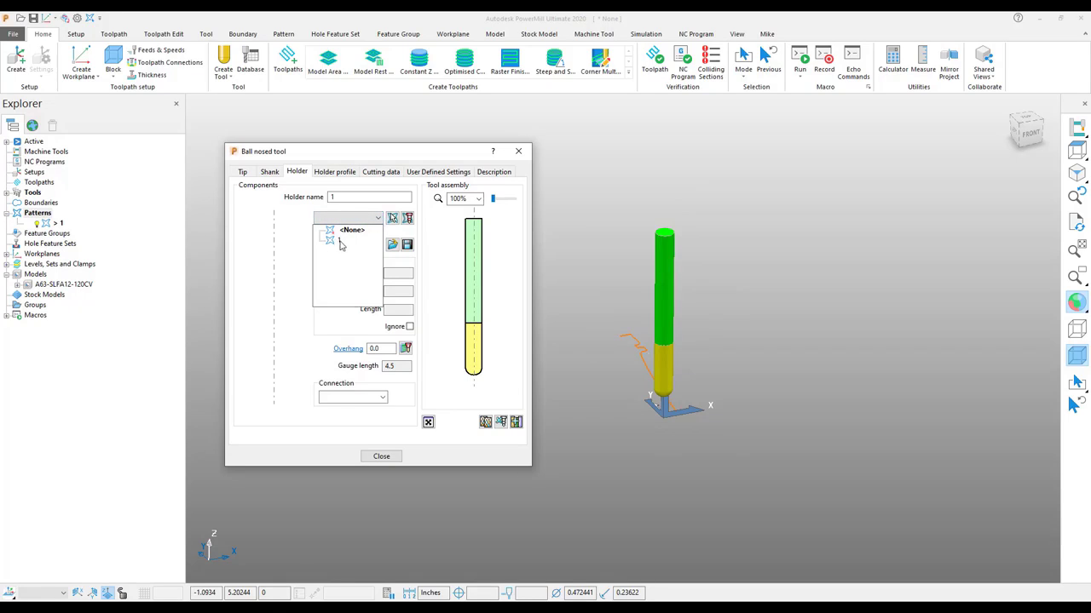
click(351, 230)
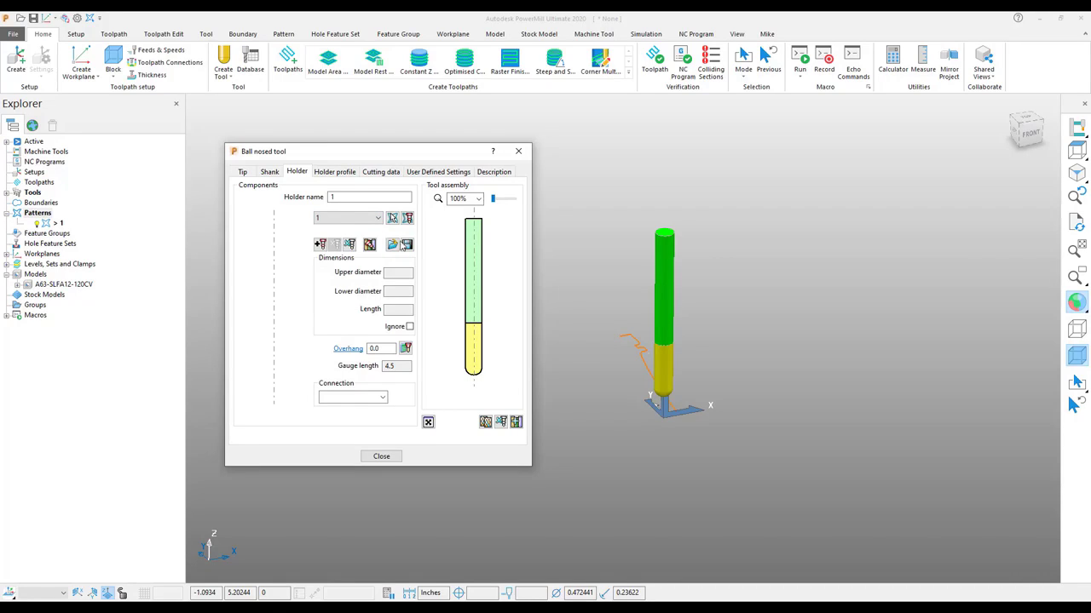
mouse_move(405, 218)
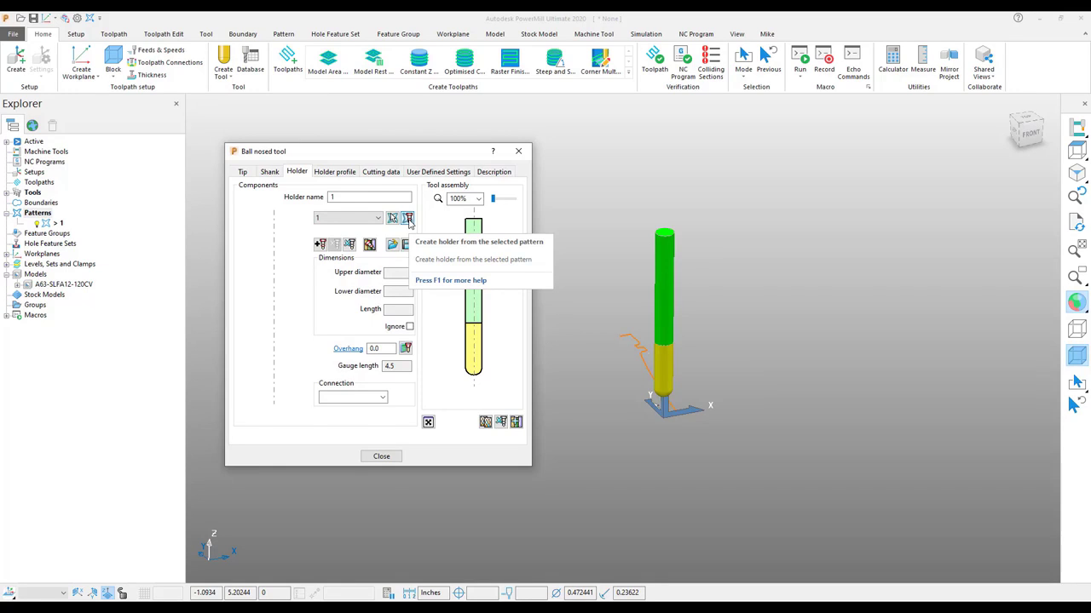
- Create the holder from pattern 1 with a 2.0 overhang above the ball-nosed tool
click(407, 218)
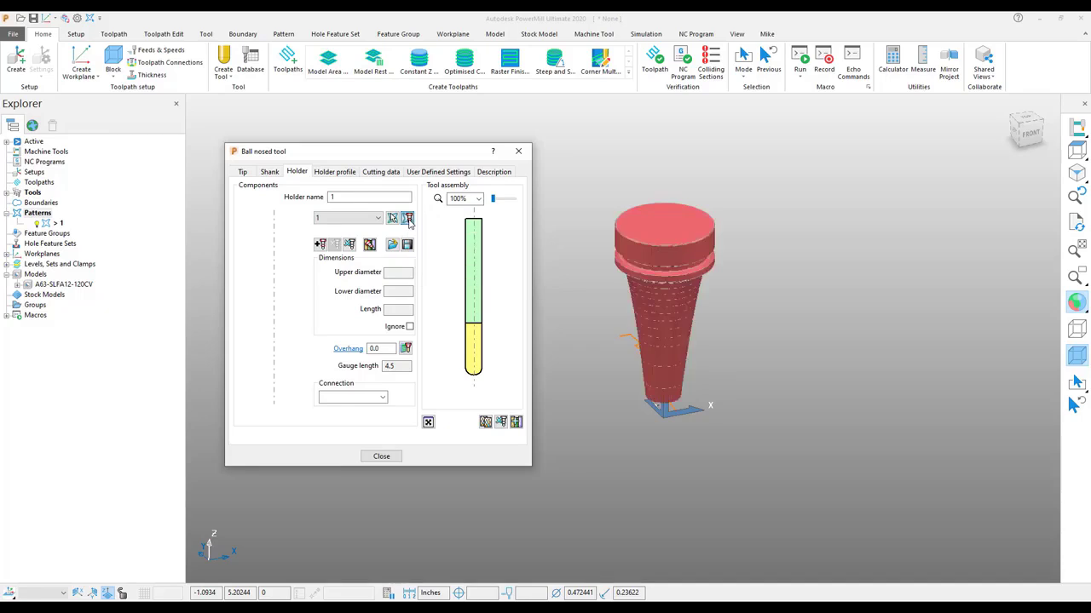
click(406, 218)
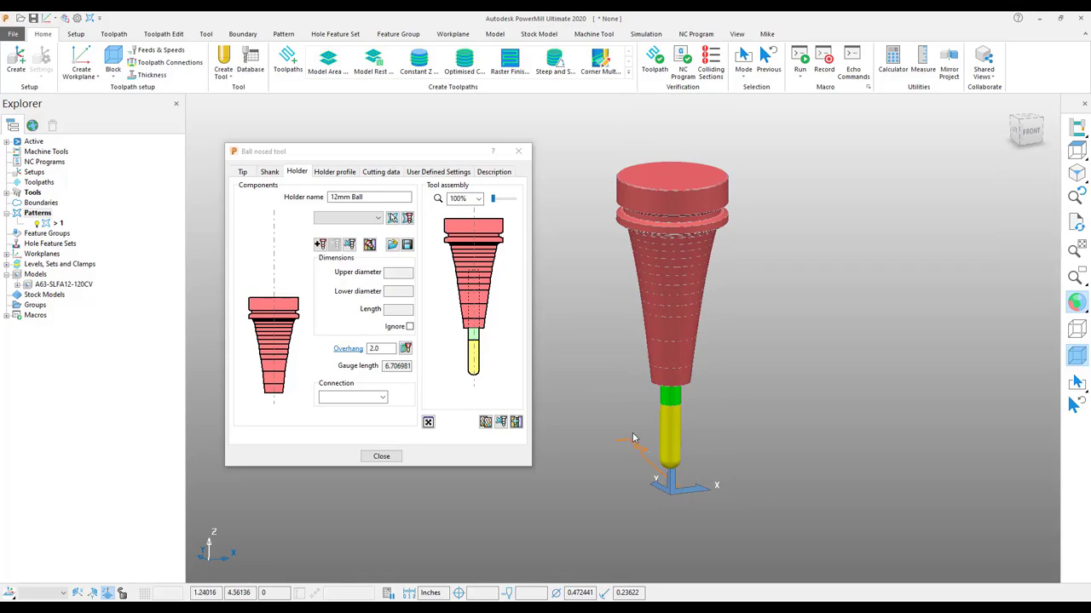
mouse_move(714, 472)
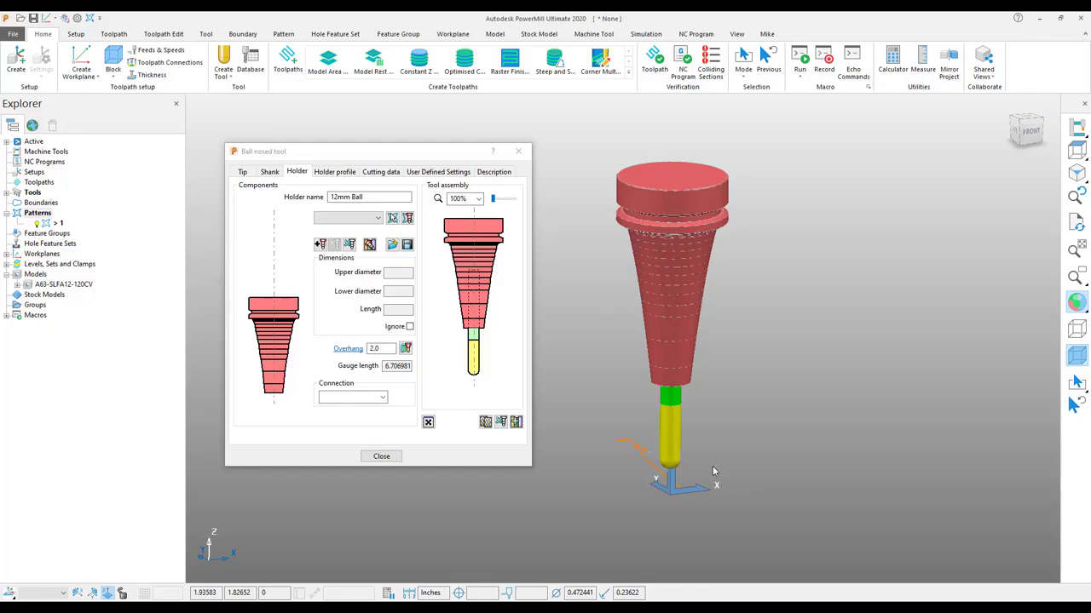
mouse_move(736, 463)
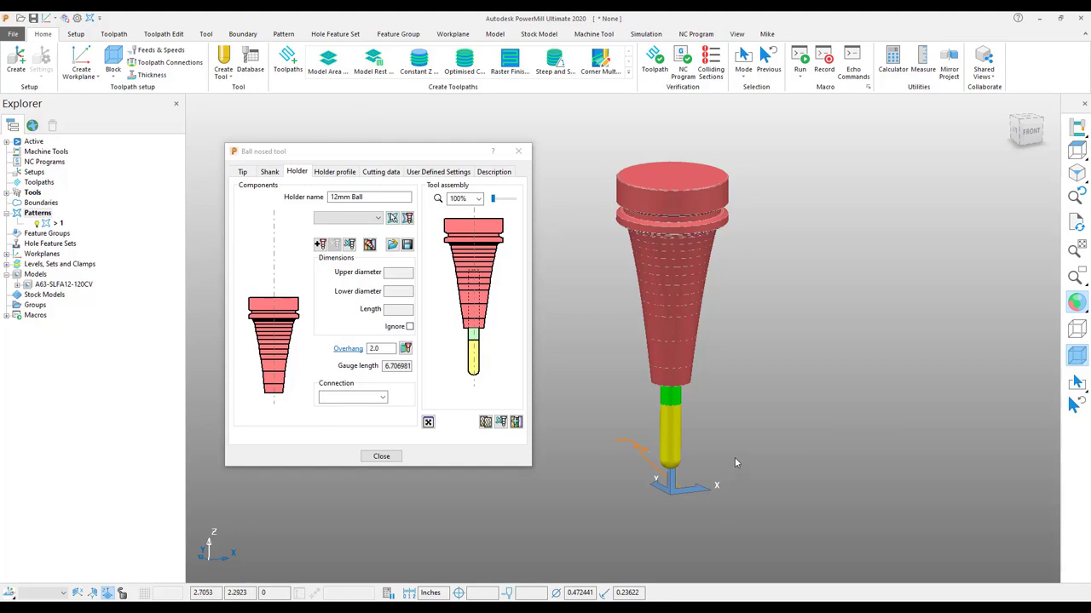
mouse_move(736, 463)
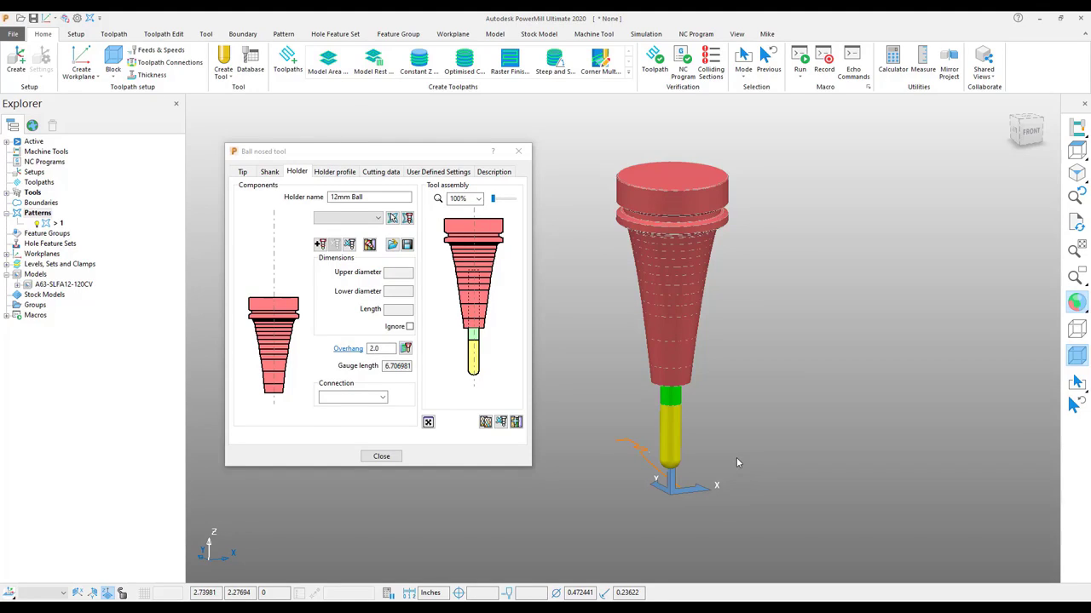